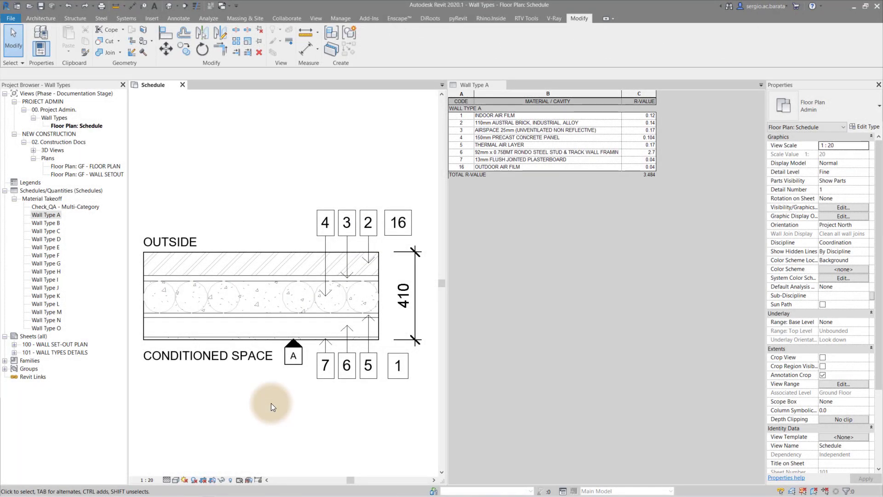
mouse_move(280, 320)
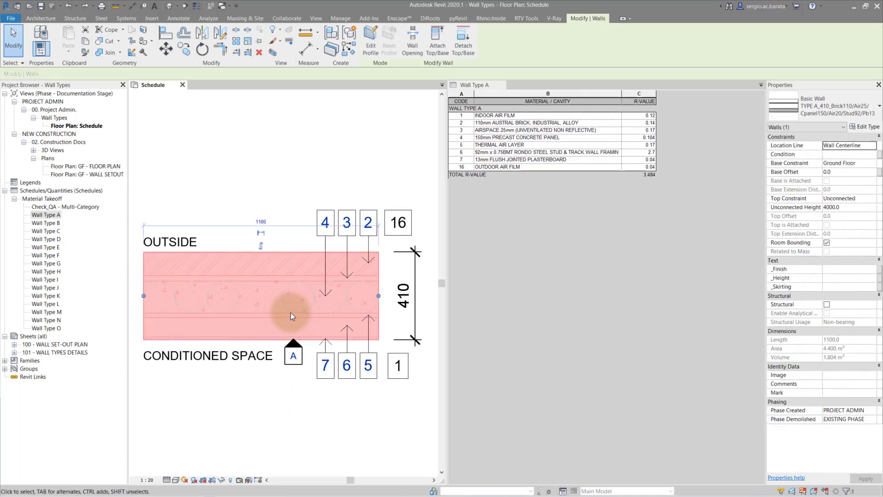
Insert a new 50.0 thick layer into the wall type's structure, bringing total thickness to 460
click(861, 126)
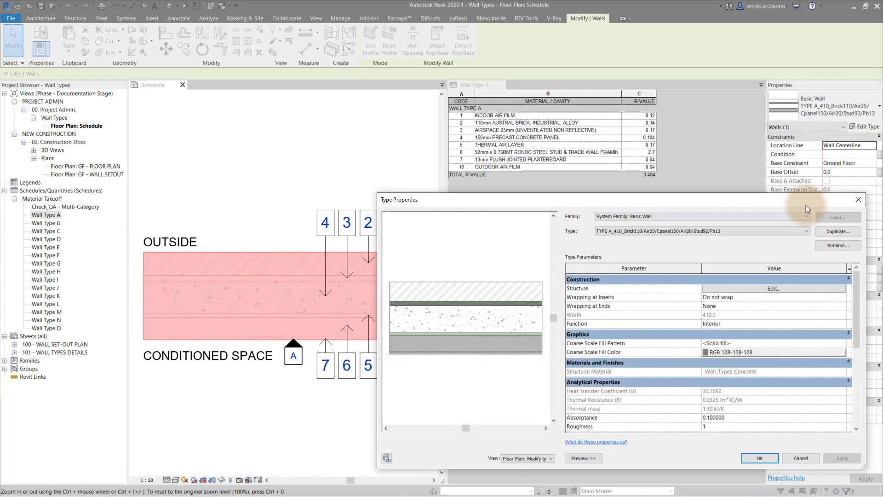
click(774, 288)
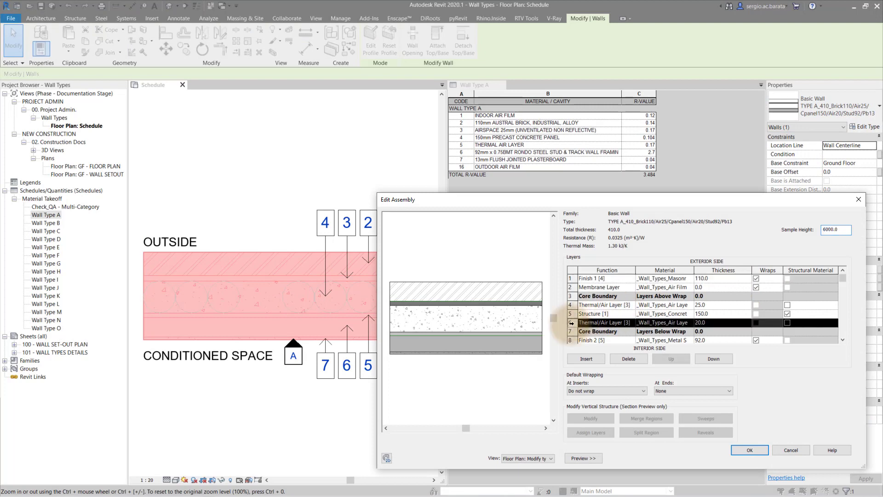
click(585, 358)
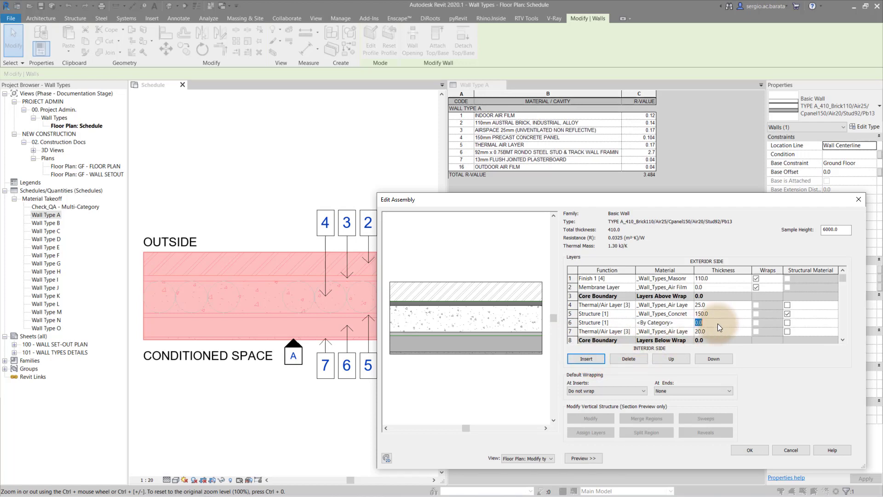
text(50.0)
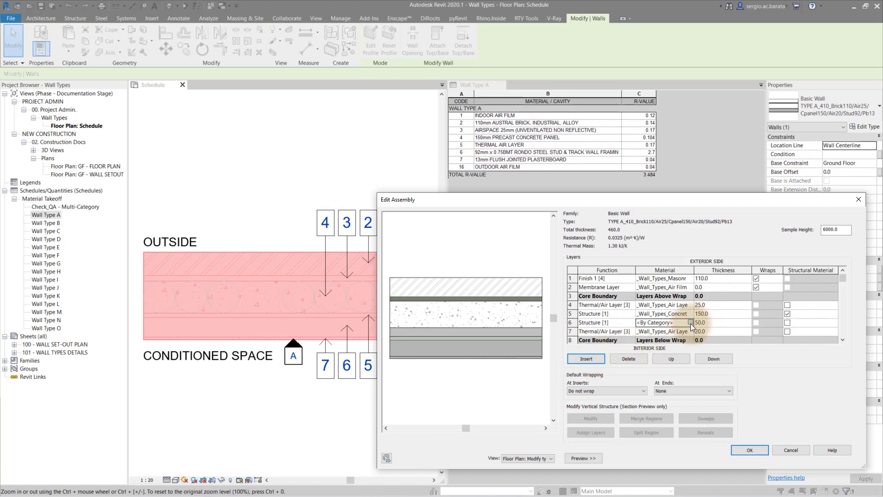
Assign the _Wall_Types_Test material (description Test, mark 77) to the new layer
click(689, 323)
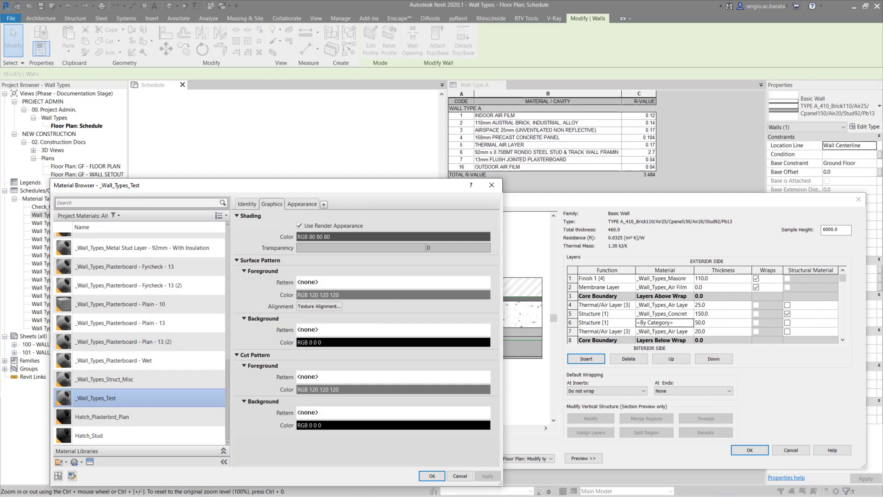
click(247, 204)
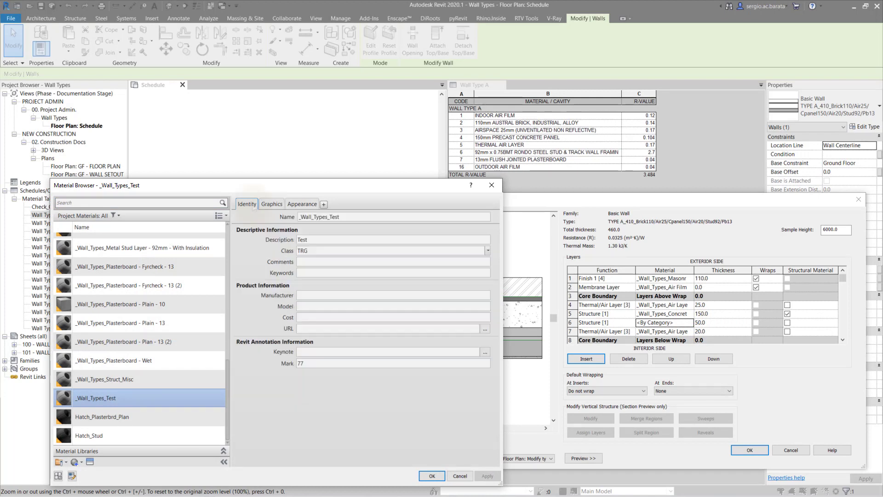
mouse_move(263, 230)
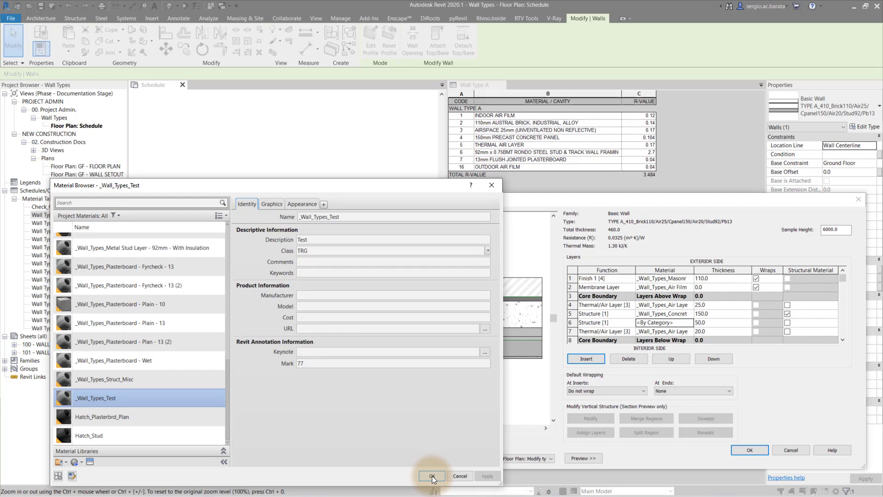
click(432, 475)
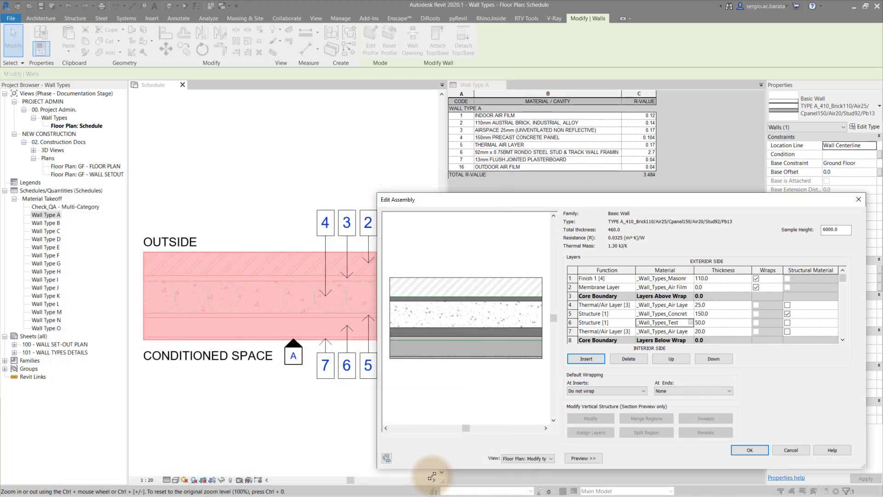
Apply the assembly and type changes so the detail shows 460 with a layer tagged 77
click(749, 449)
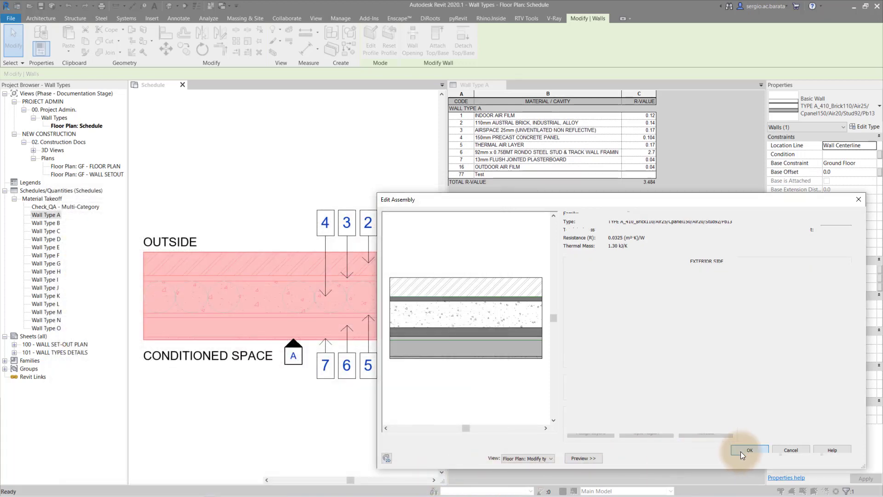
click(751, 449)
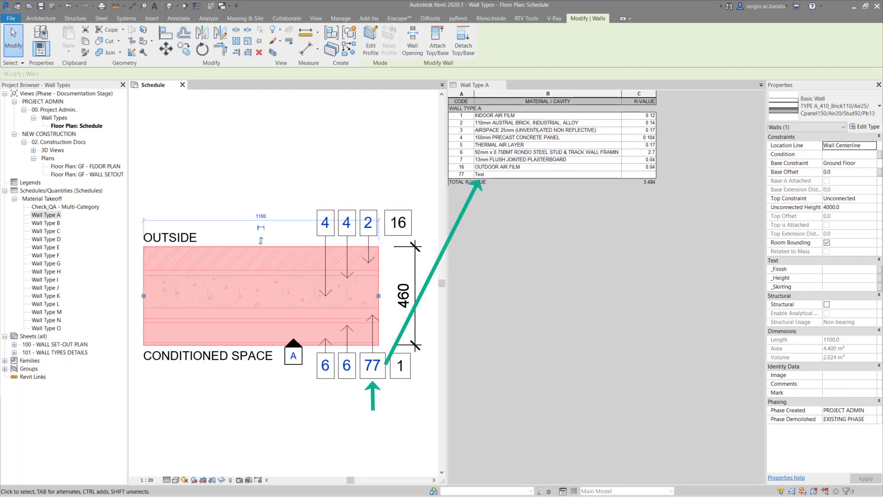
click(864, 126)
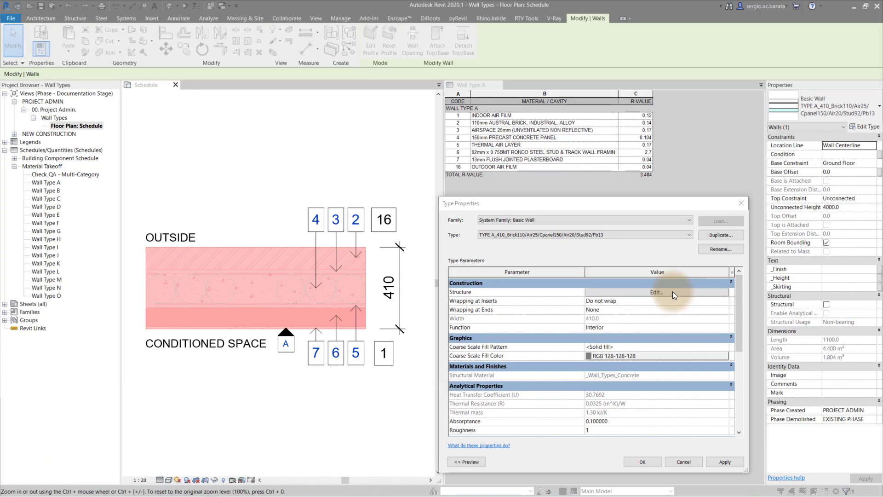
Show the wall's layer structure with its section preview
click(656, 292)
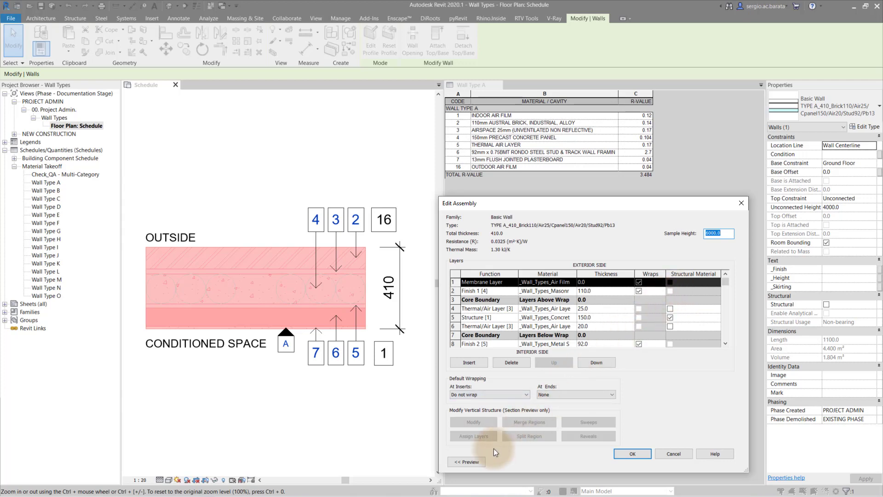
click(465, 461)
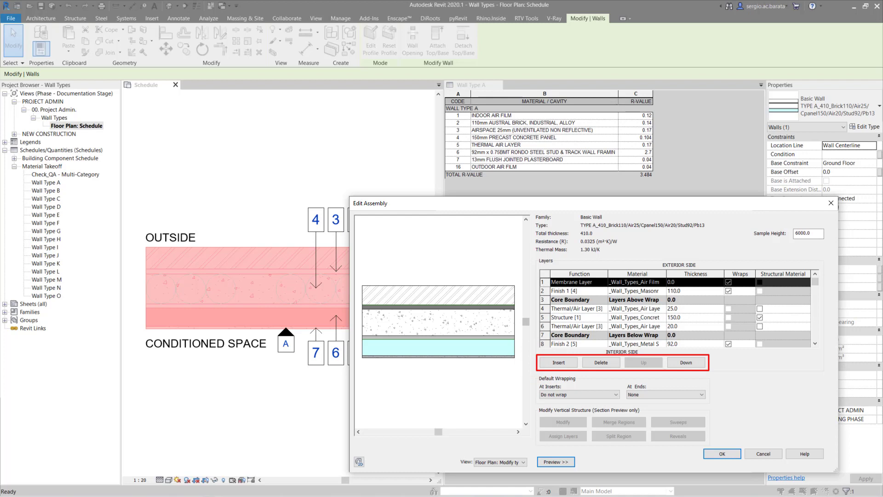
Move the interior finish layer up two positions, then back down to its original place
click(577, 344)
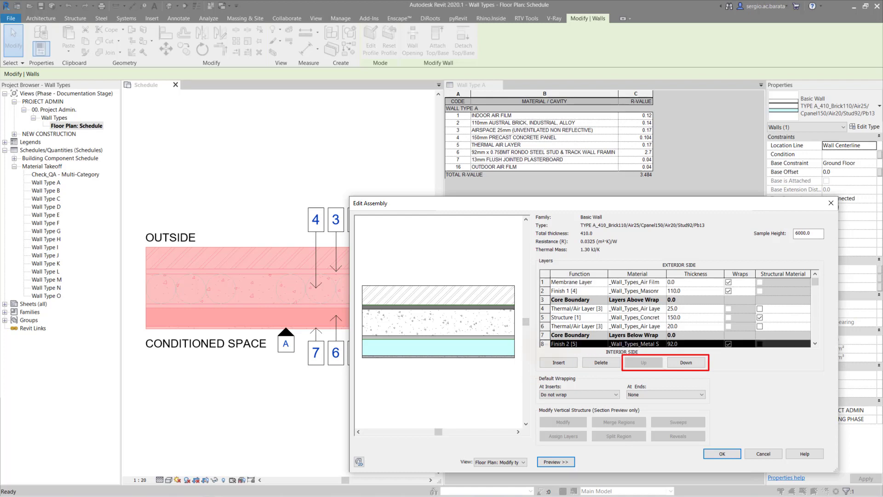
click(643, 362)
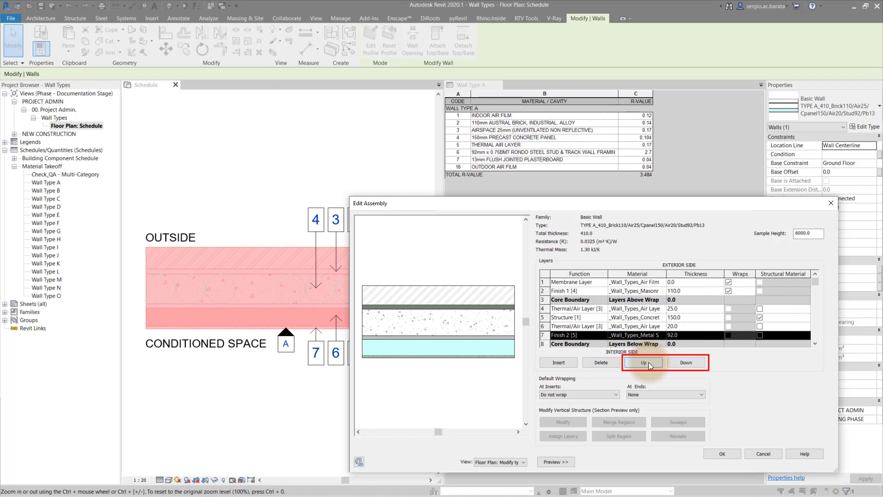
click(643, 362)
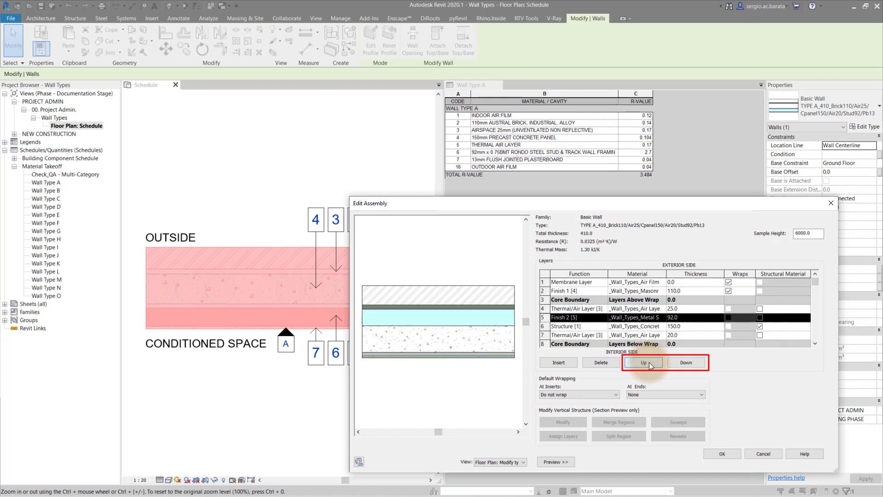
click(686, 362)
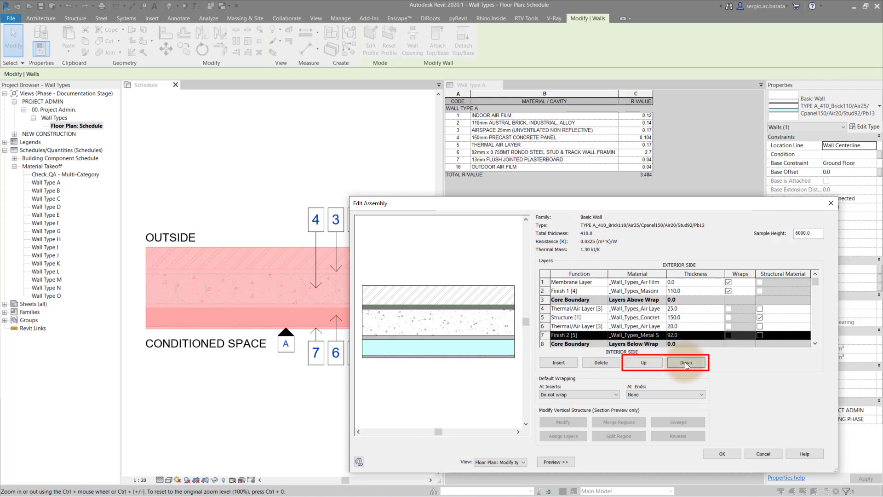
click(685, 362)
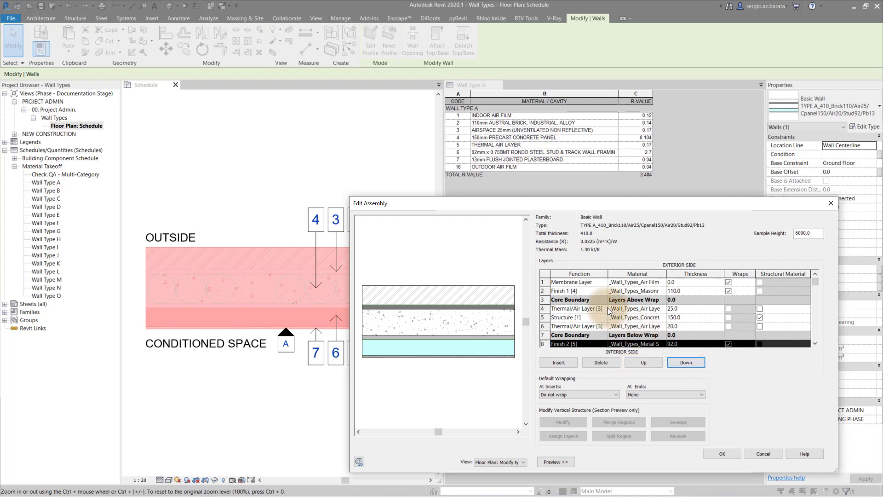
click(601, 308)
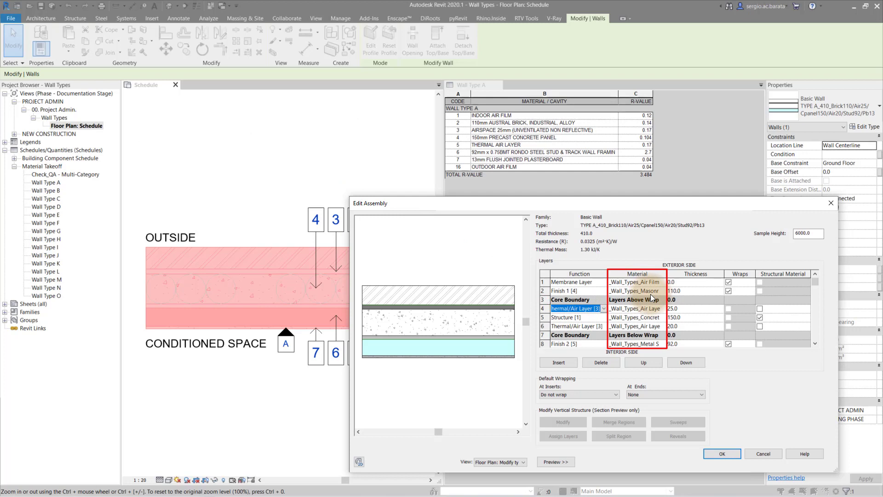
click(695, 274)
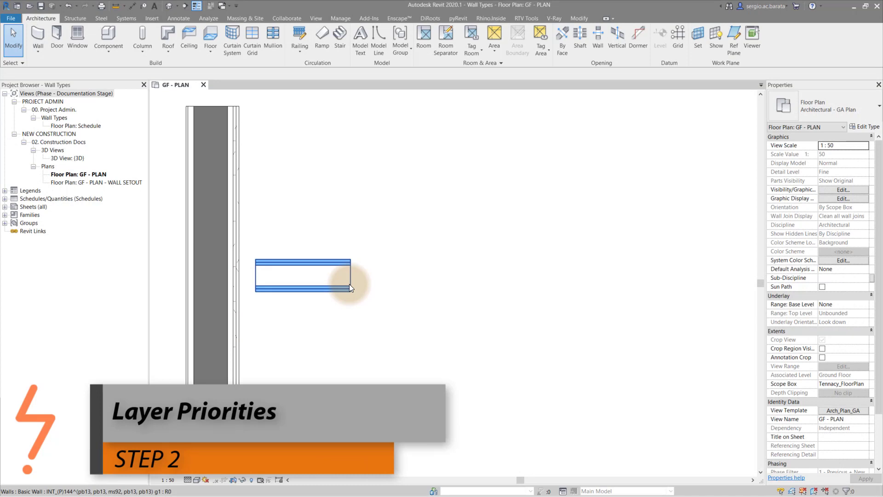
click(301, 278)
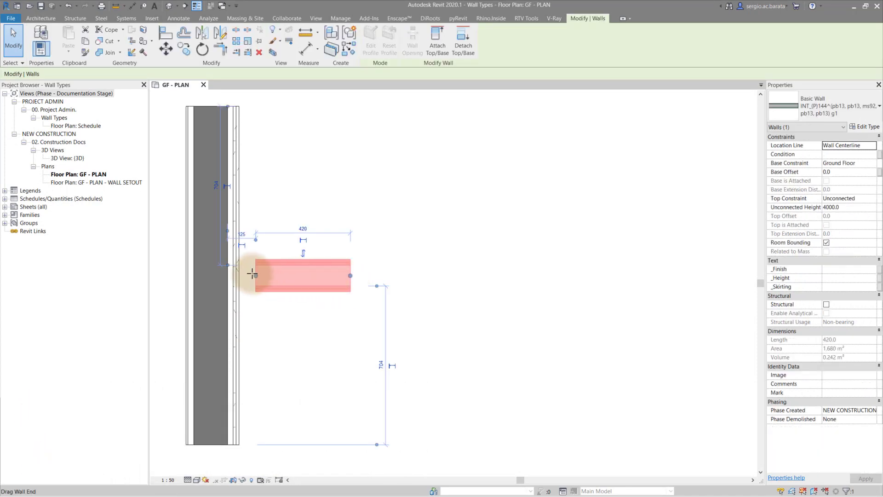
drag(253, 274, 213, 275)
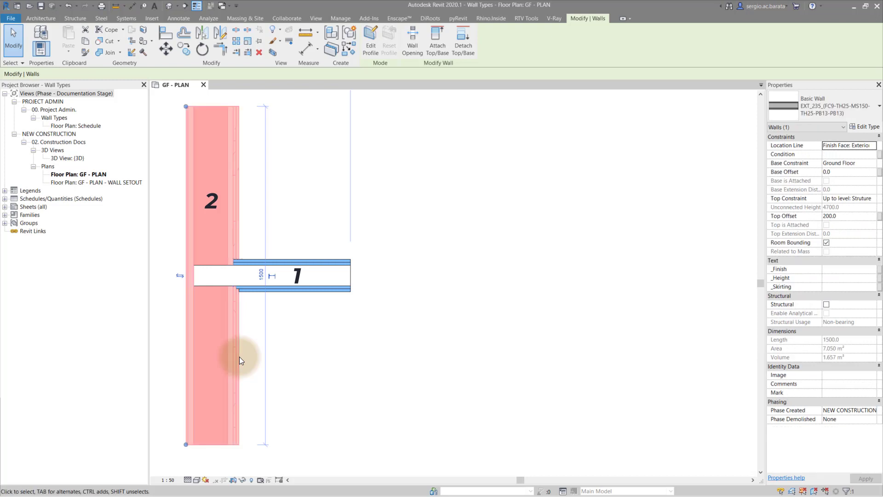
click(864, 126)
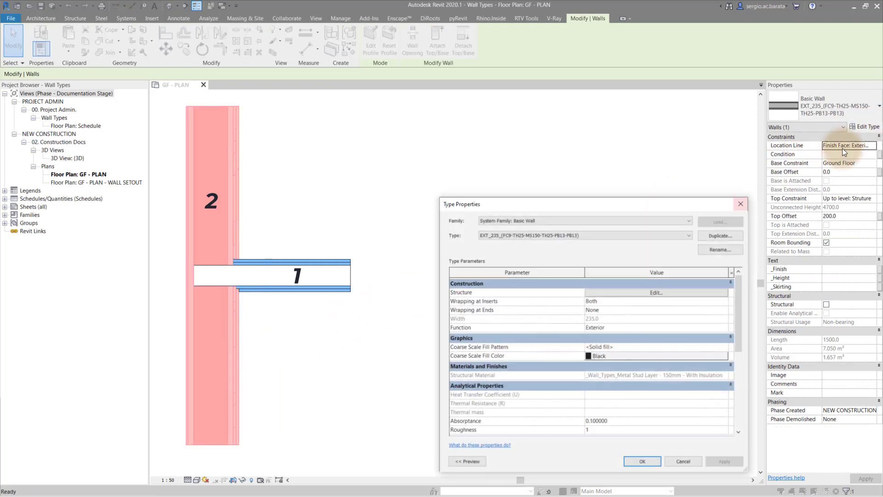
click(655, 292)
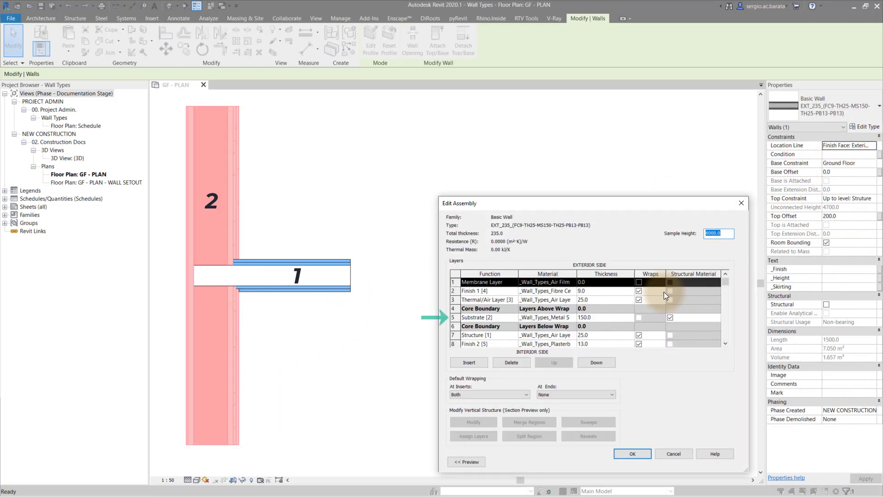
click(487, 316)
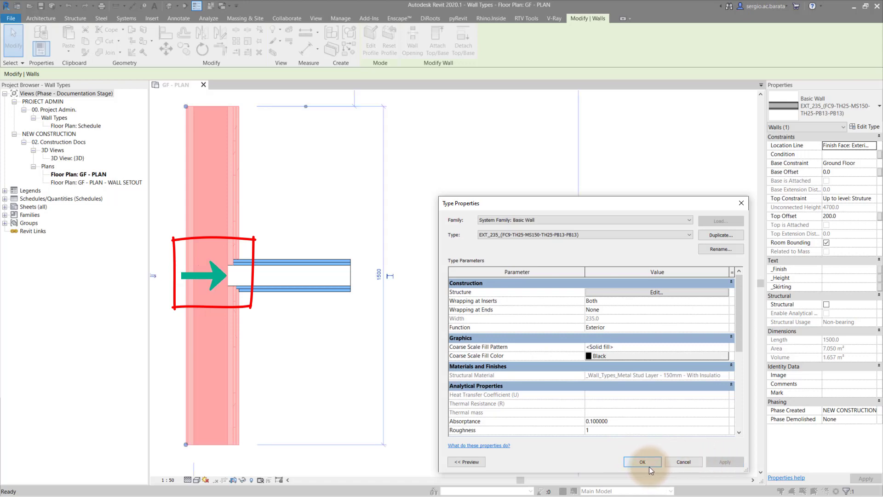
click(642, 461)
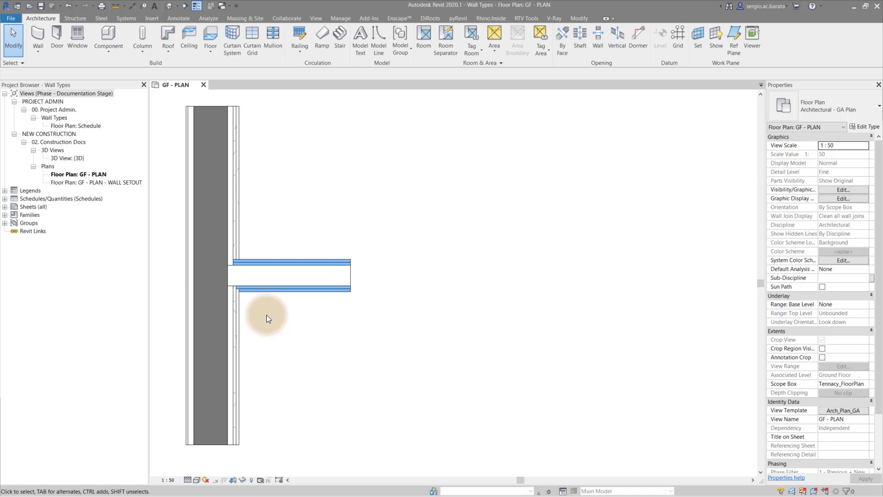
Bring up the interior partition wall's layer structure
click(292, 277)
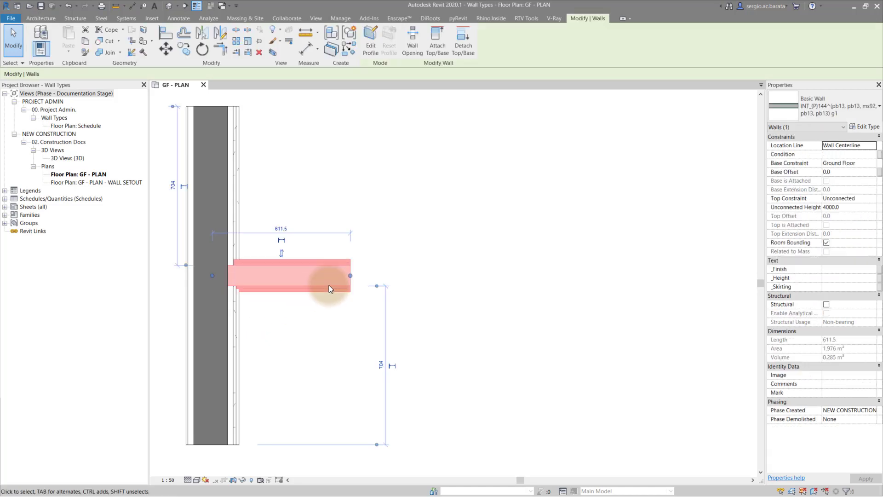
click(865, 126)
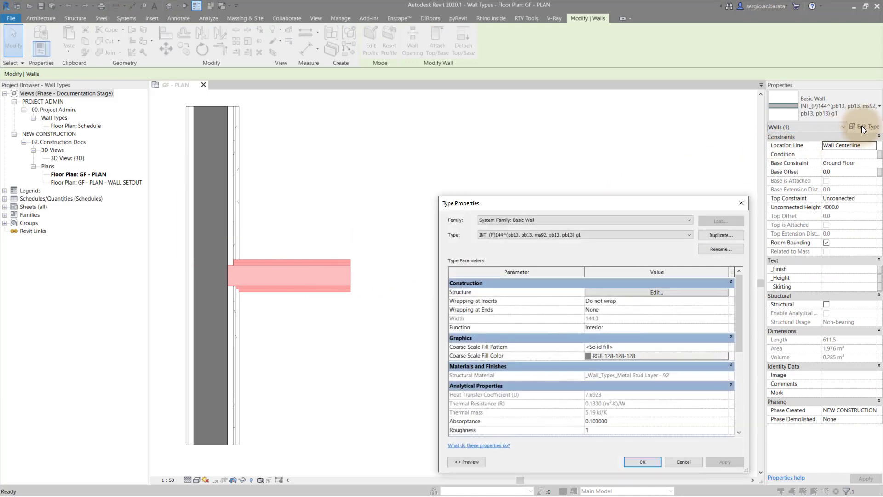
click(656, 293)
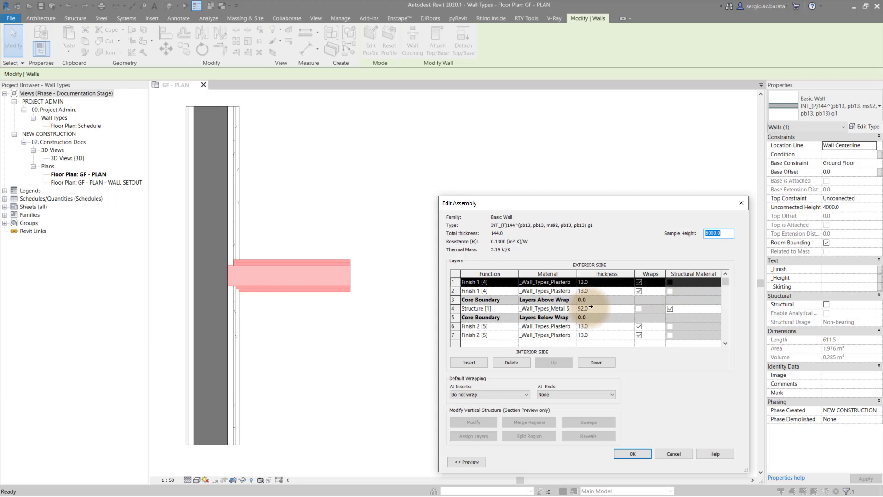
Move both plasterboard layers inside the core, set one to Substrate [2], and confirm the changes
click(474, 326)
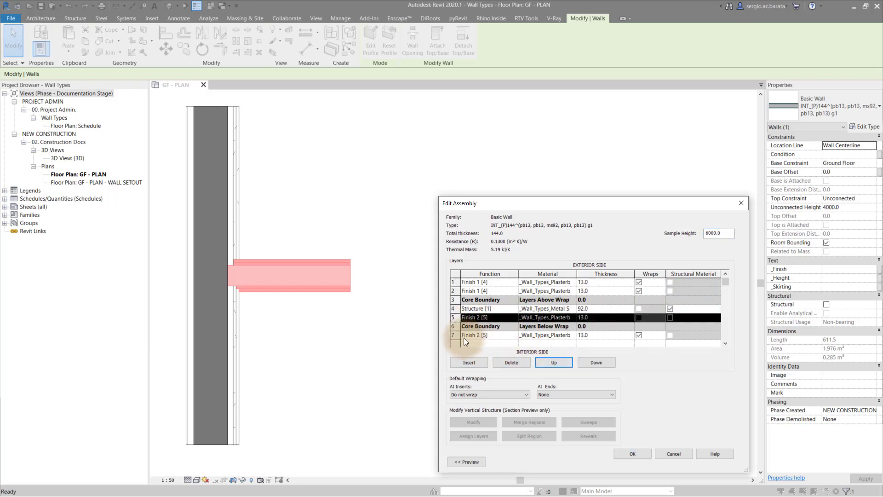
click(553, 363)
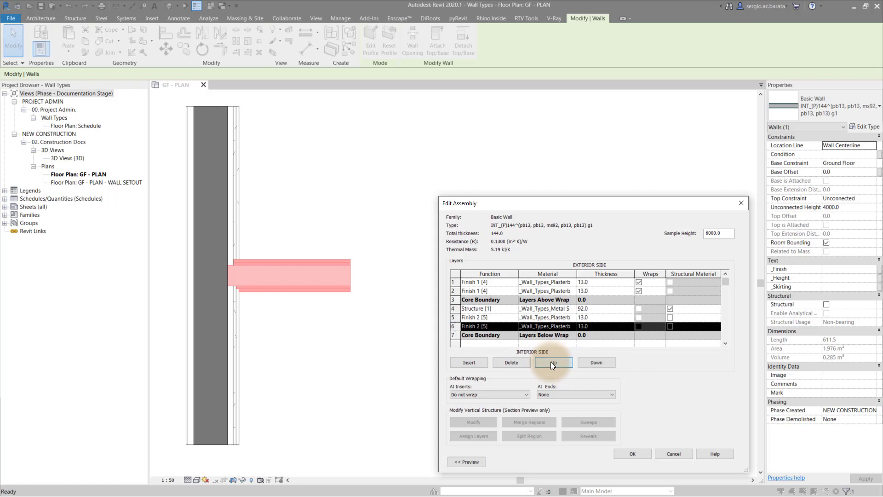
click(517, 318)
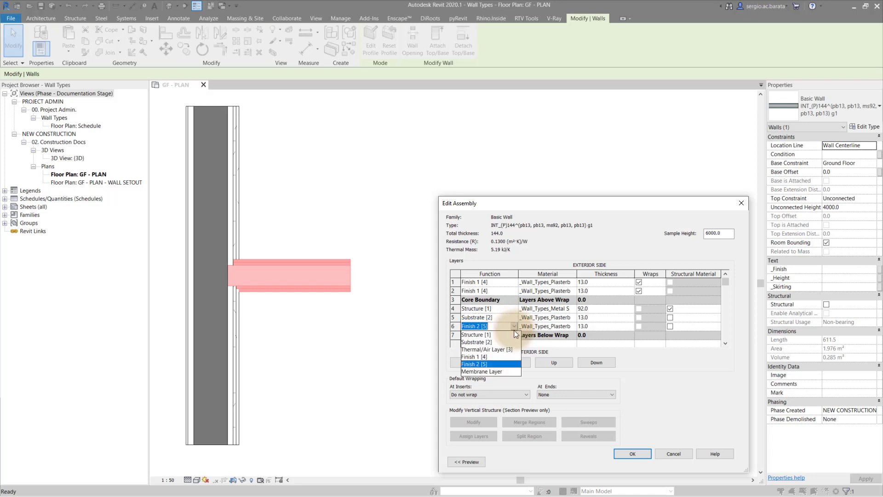
click(633, 453)
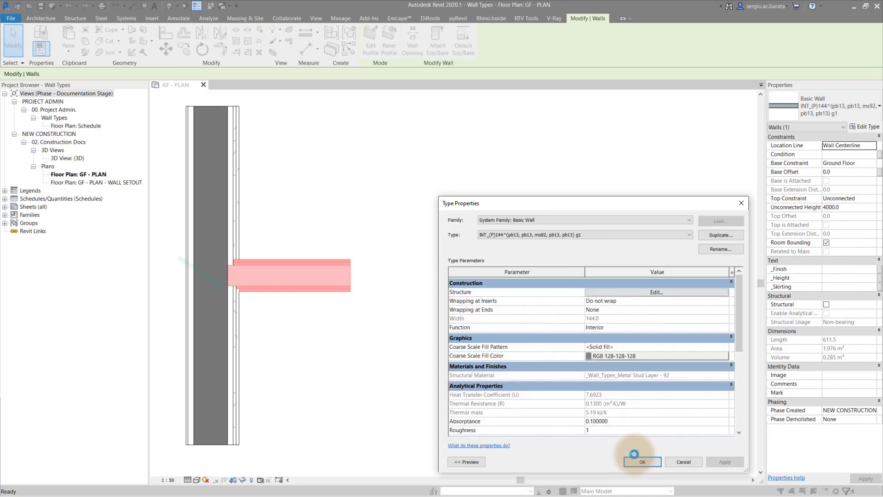
click(725, 462)
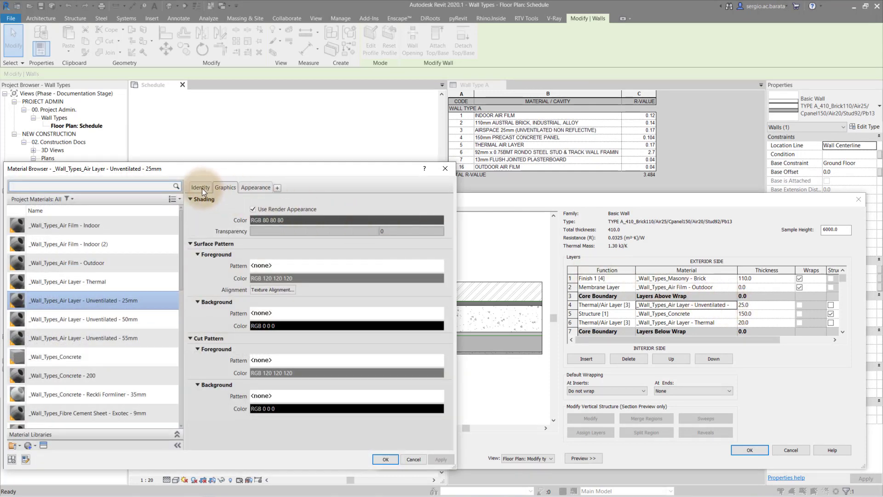
Check the 25mm unventilated air layer's identity (mark 3, AIRSPACE description) and close the assembly dialogs
click(200, 188)
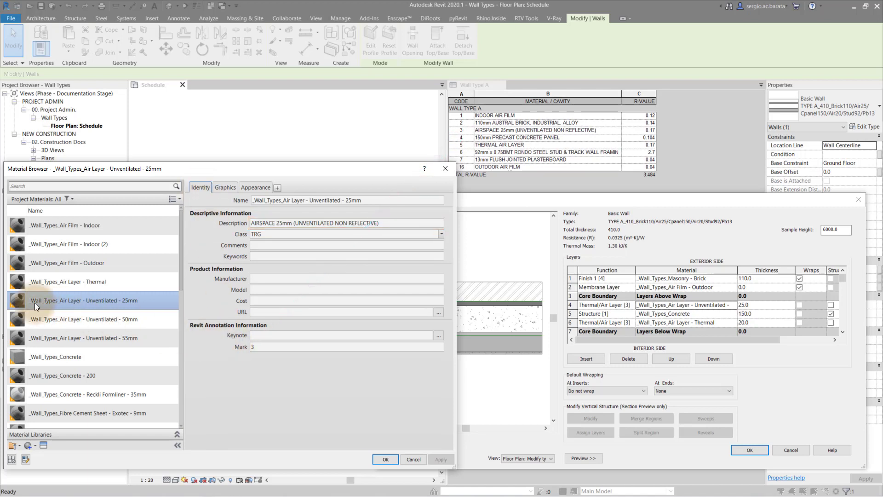
mouse_move(39, 304)
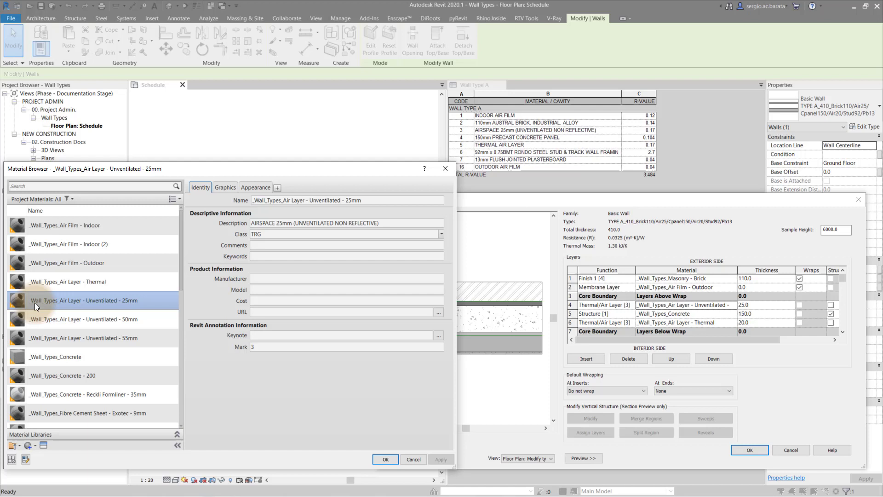
mouse_move(36, 311)
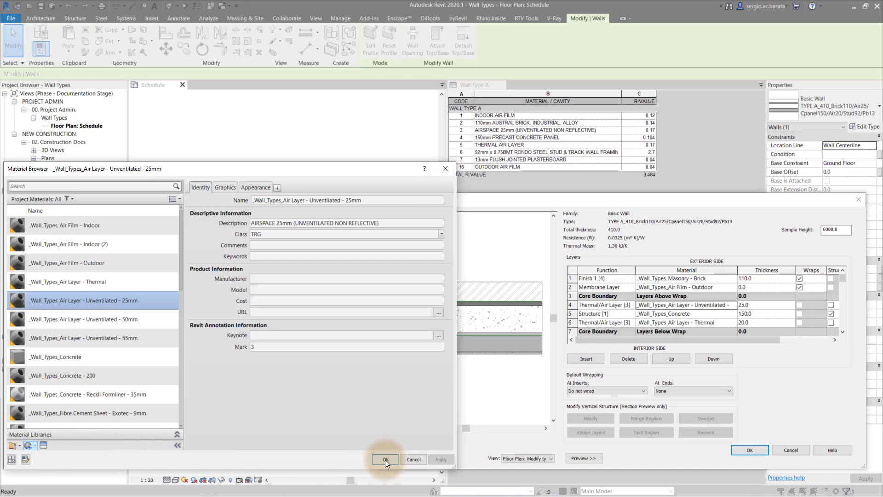
click(384, 459)
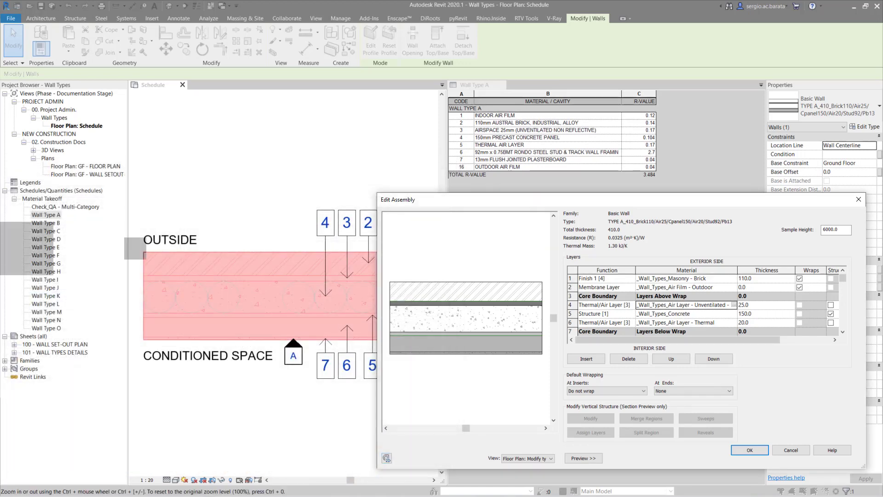
click(750, 449)
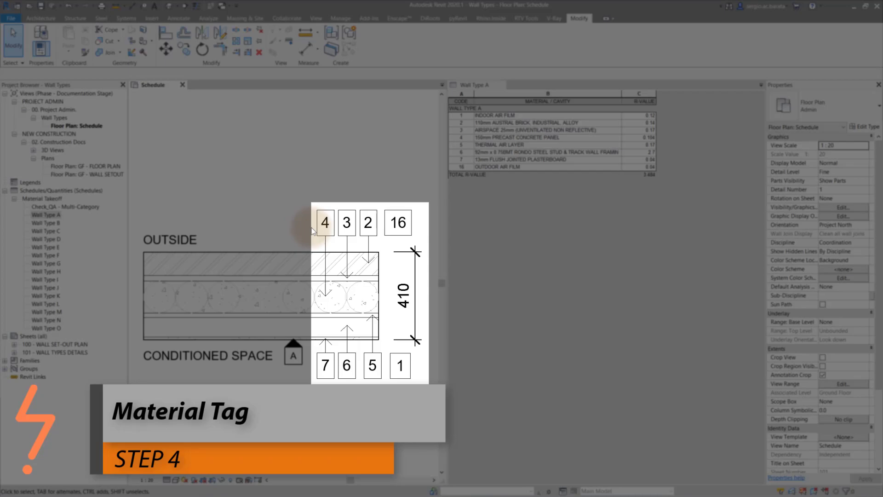
Edit the family of material tag 4, showing its Material Tags category settings
click(325, 222)
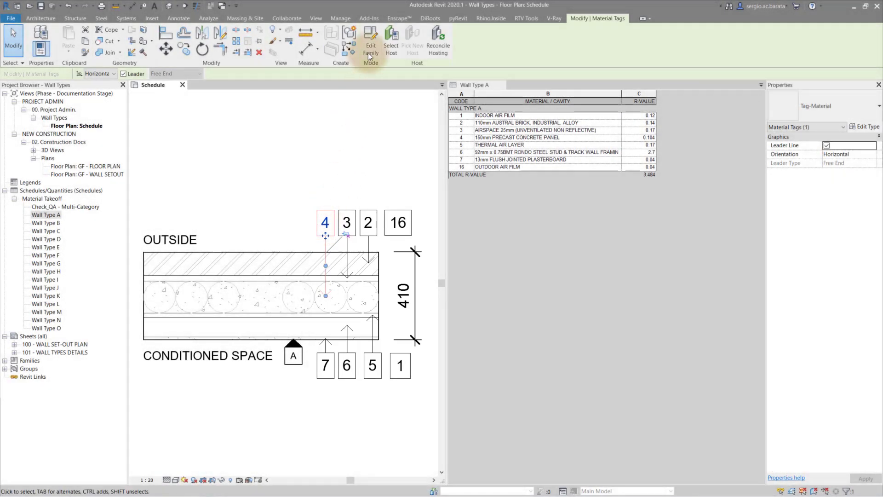
click(369, 40)
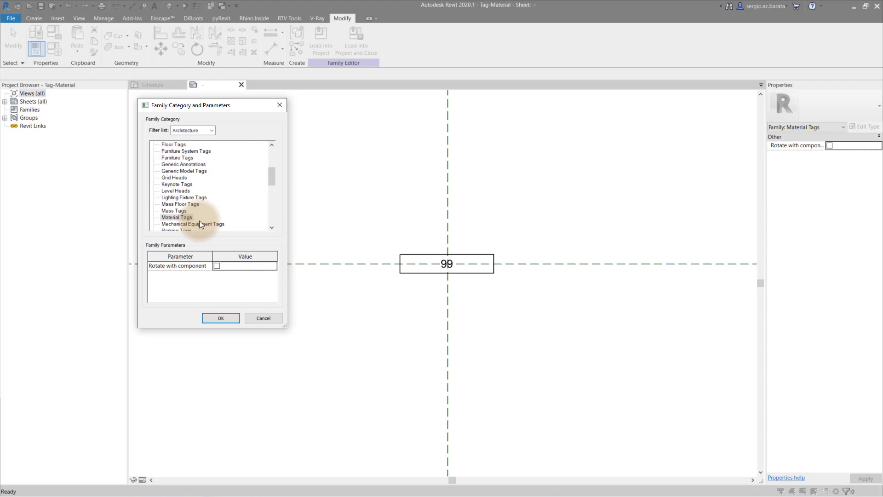
Confirm the tag label uses the Mark parameter and return to the numbered wall detail view
click(221, 318)
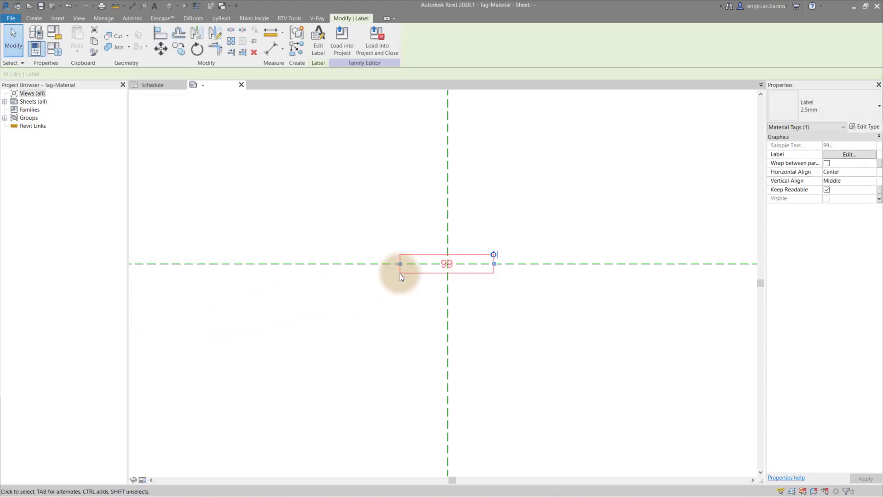
click(318, 39)
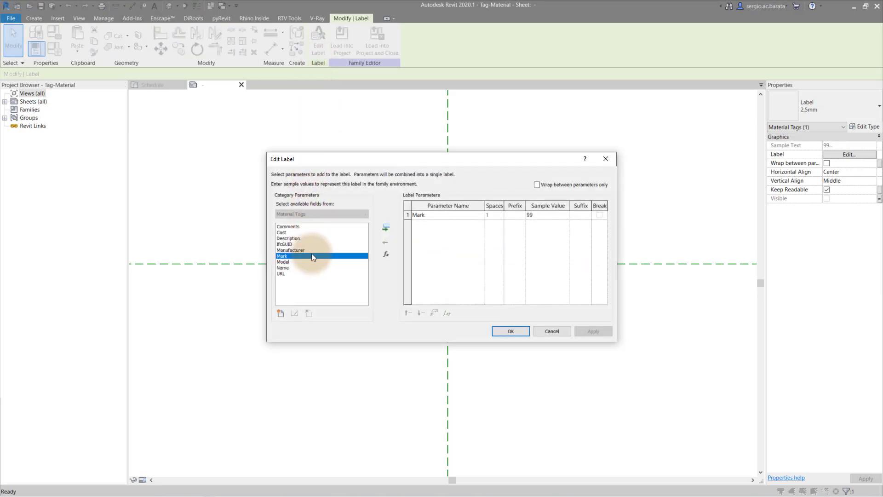
mouse_move(385, 231)
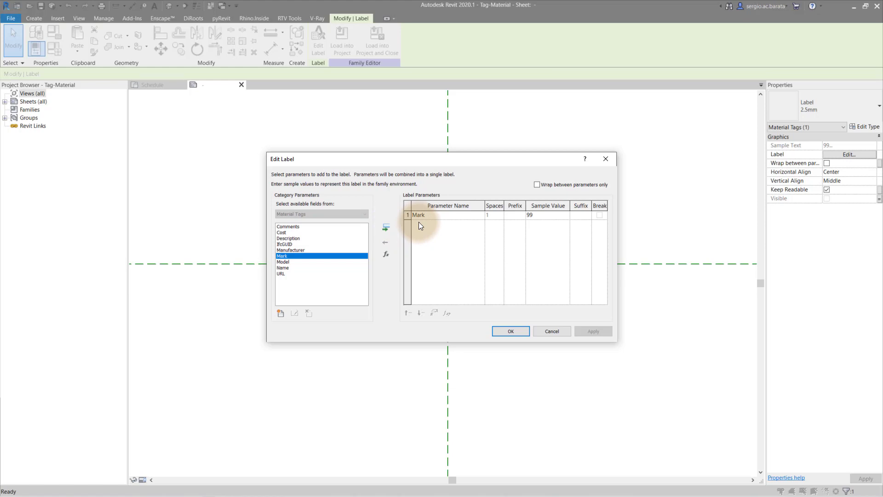
click(509, 331)
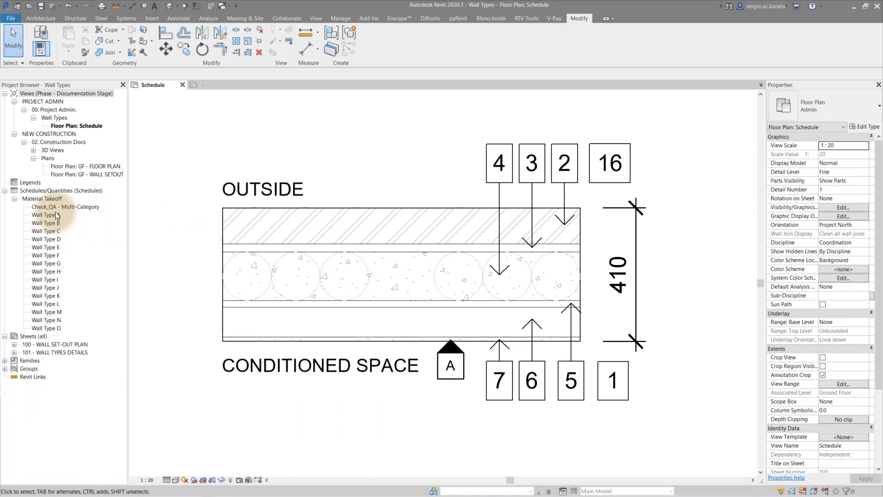
right_click(44, 216)
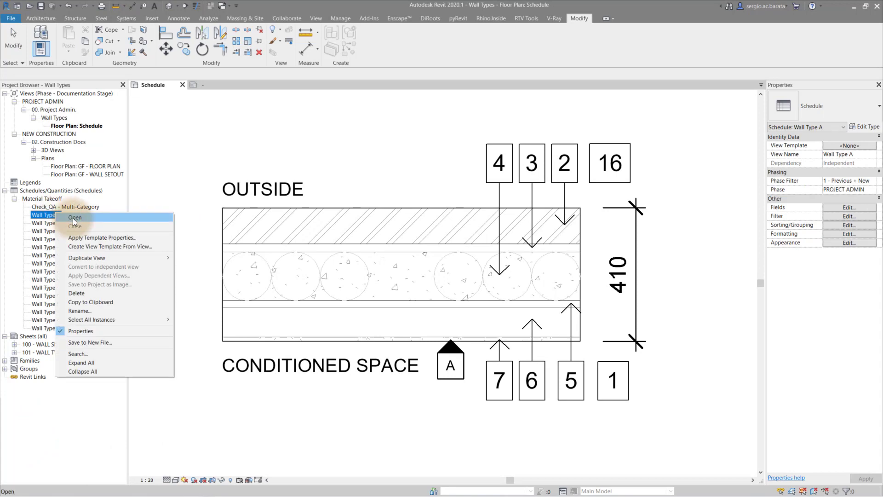
click(75, 217)
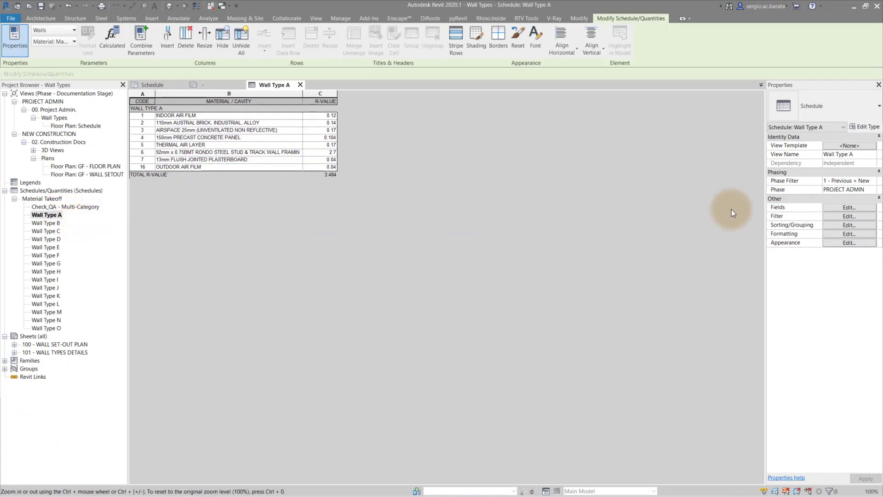
click(849, 207)
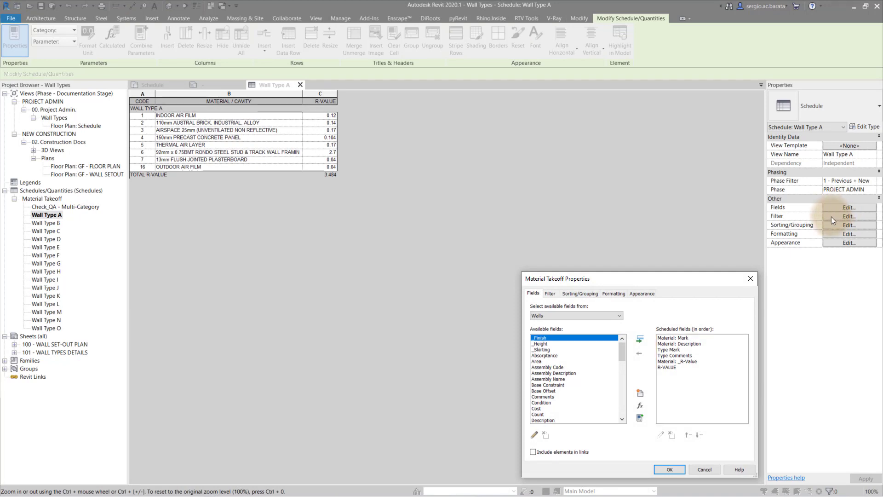
click(666, 367)
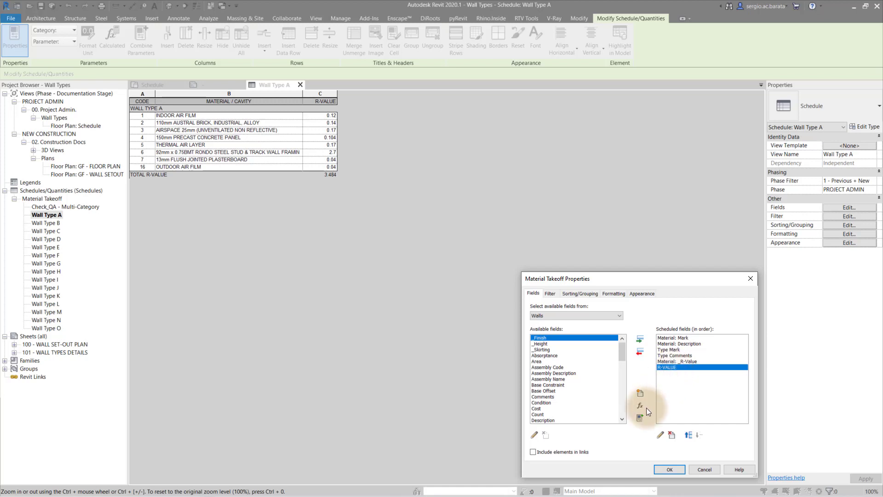
click(637, 408)
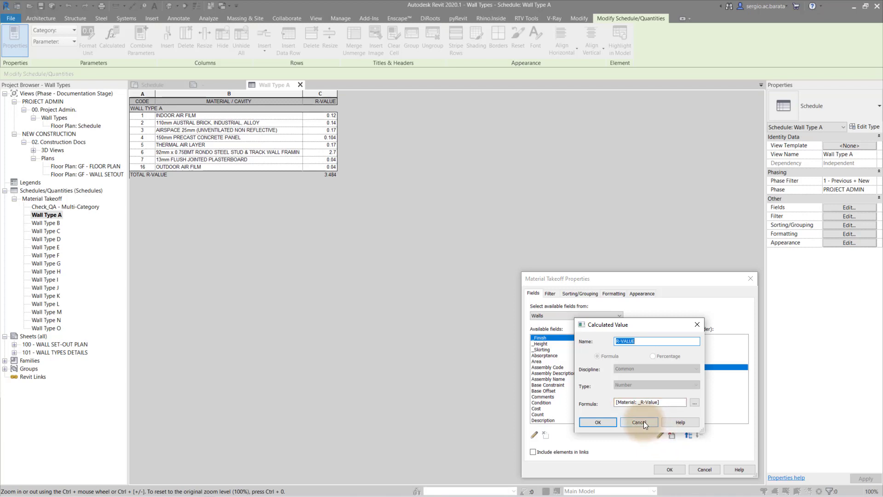
click(638, 421)
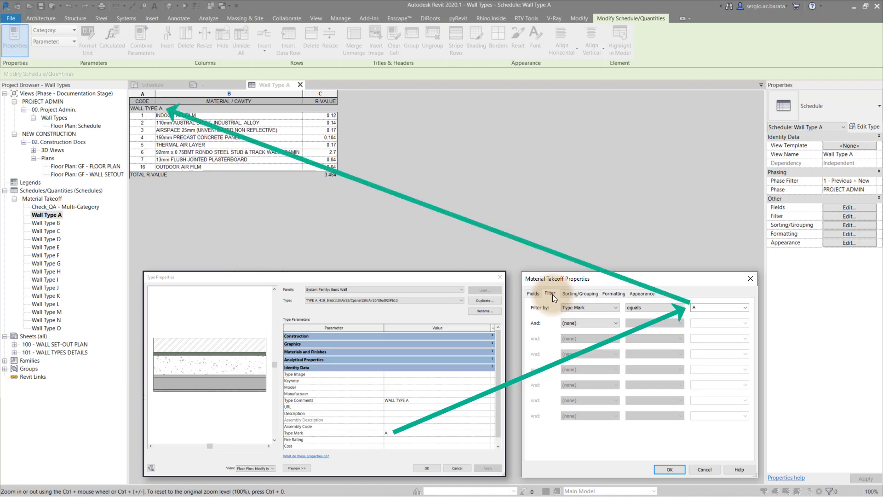
Review sorting by Type Comments, Material Mark and Description with the TOTAL R-VALUE grand total
click(579, 293)
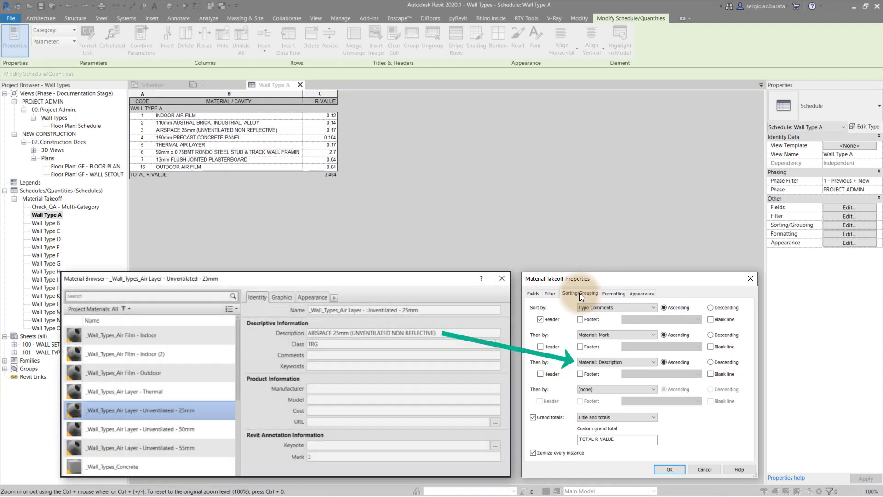
mouse_move(577, 425)
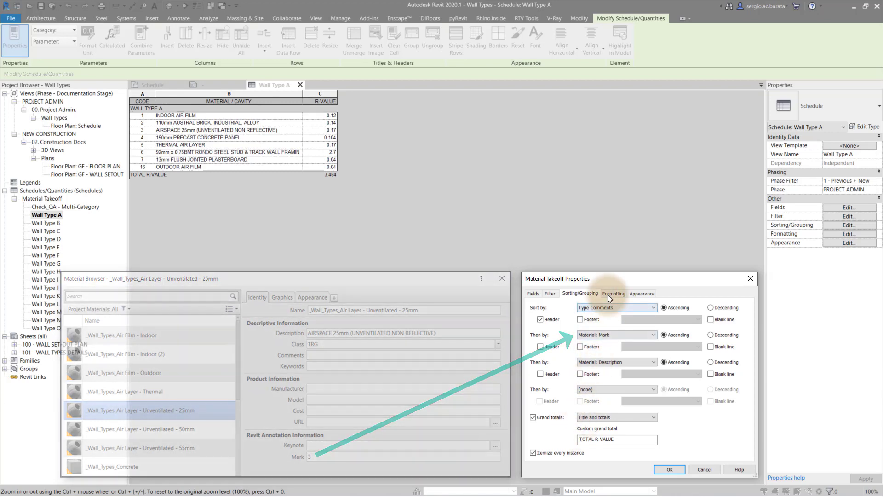
Check field formatting: Mark headed CODE, Description headed MATERIAL / CAVITY, Type Mark and _R-Value hidden
click(614, 294)
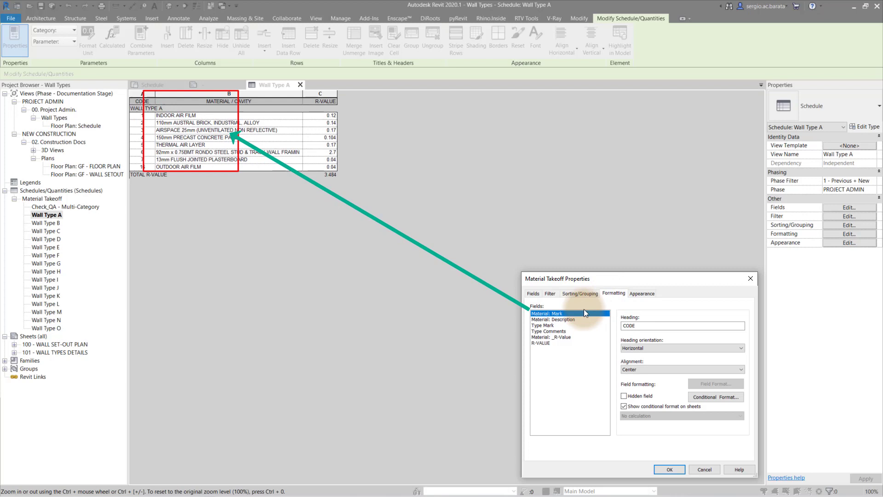
click(552, 319)
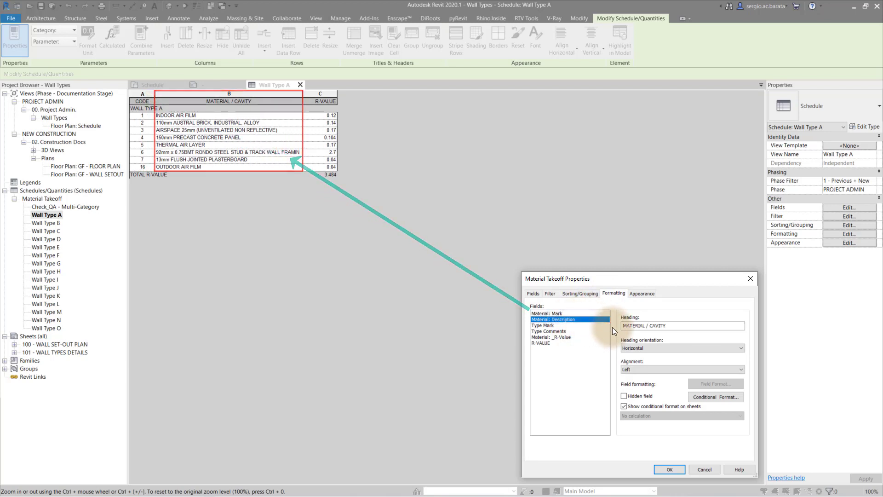
click(542, 325)
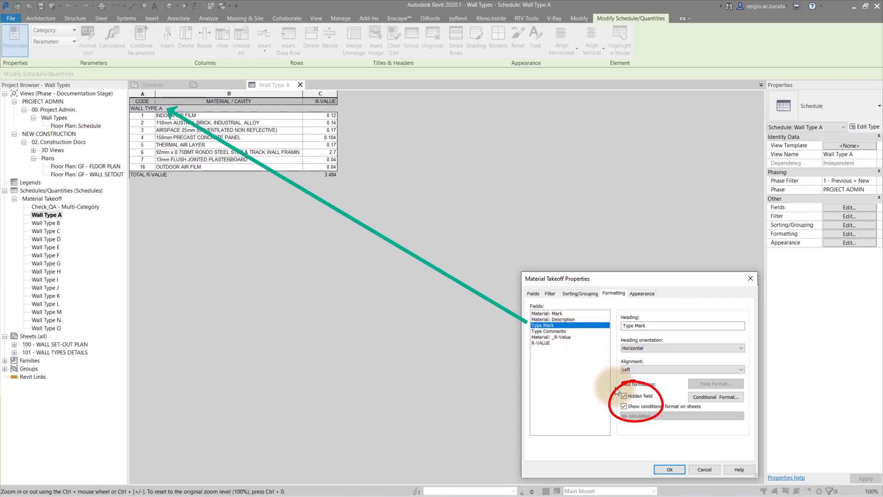
click(548, 330)
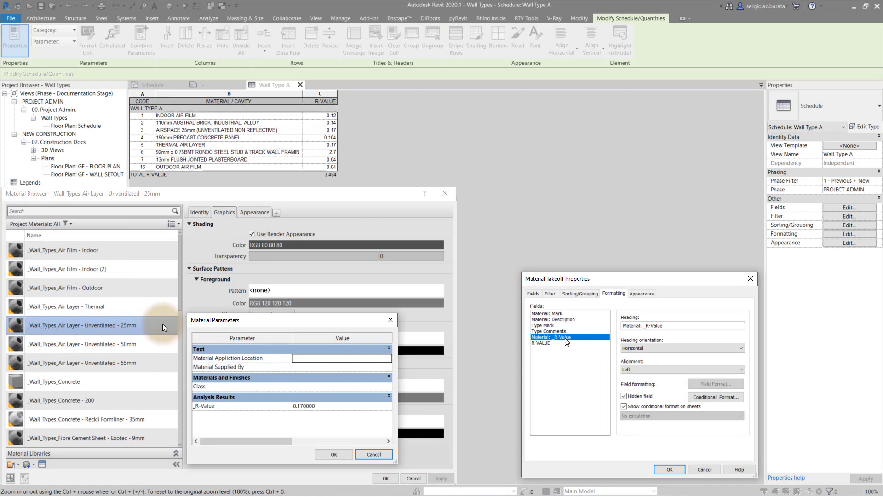
Close the schedule properties and switch to the GF - PLAN - WALL SETOUT floor plan
double_click(304, 405)
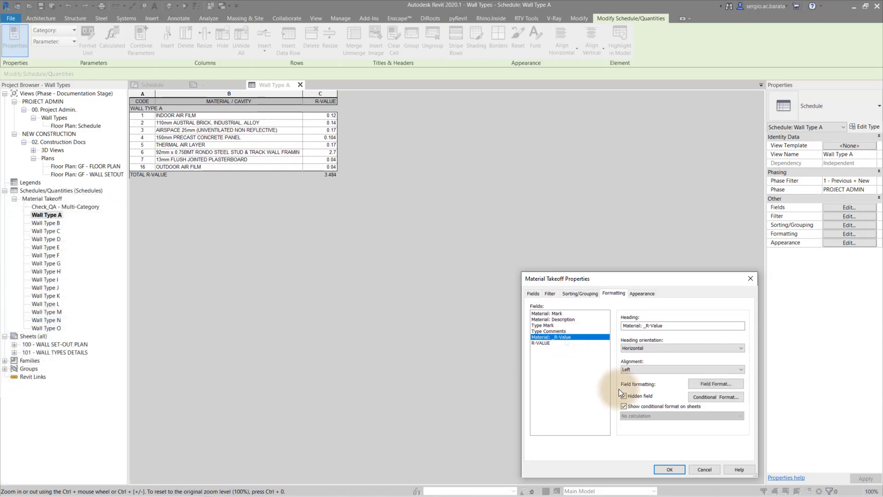
click(541, 342)
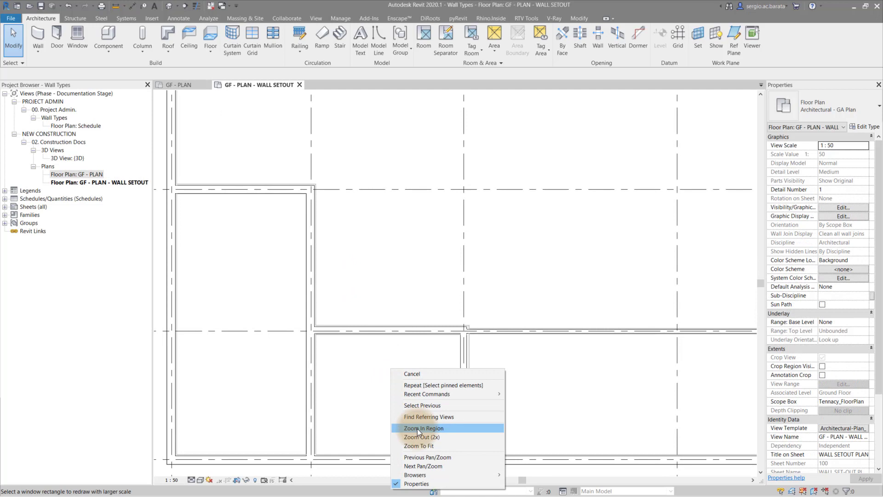
Set aligned dimensions to faces of core, picking entire walls with intersecting walls enabled
click(424, 428)
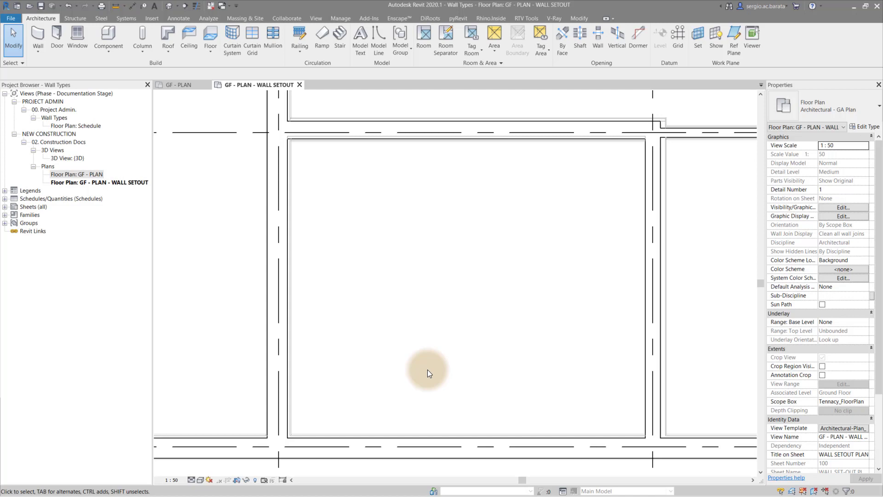
mouse_move(240, 141)
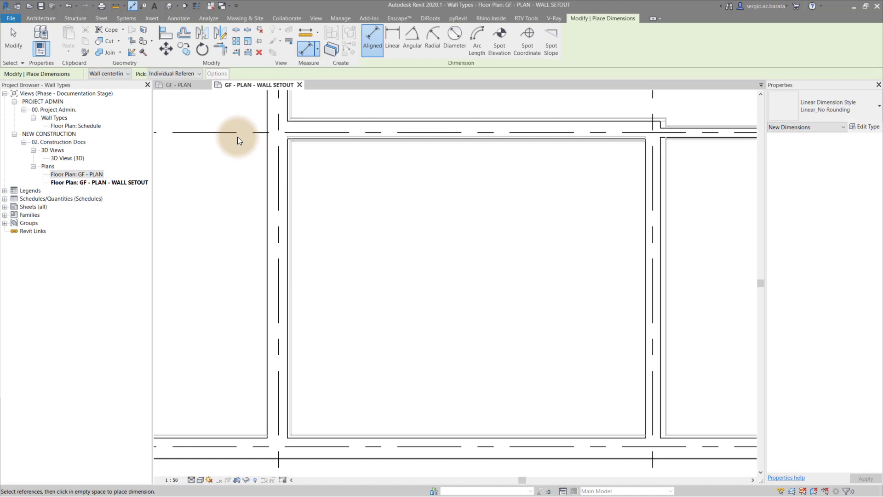
click(127, 73)
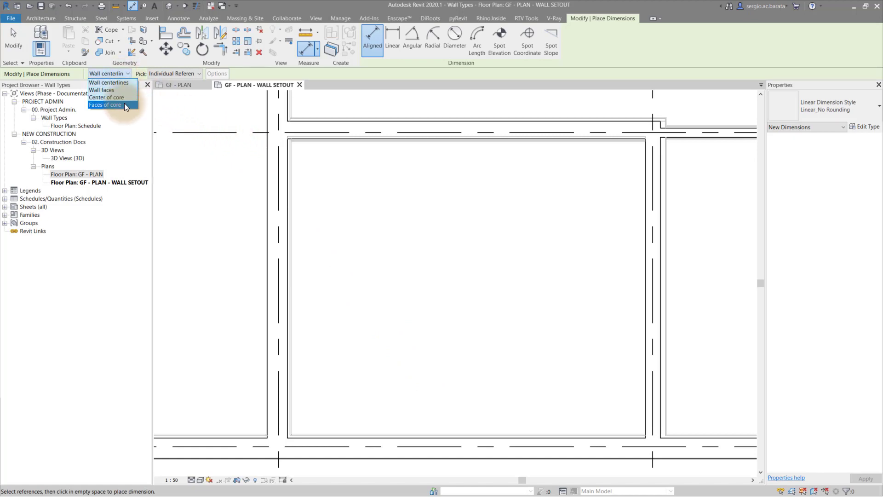
click(105, 103)
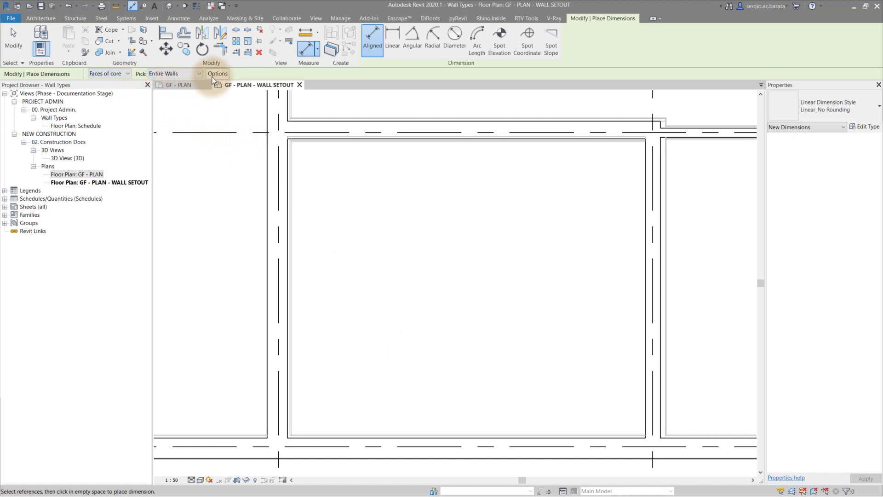
click(217, 73)
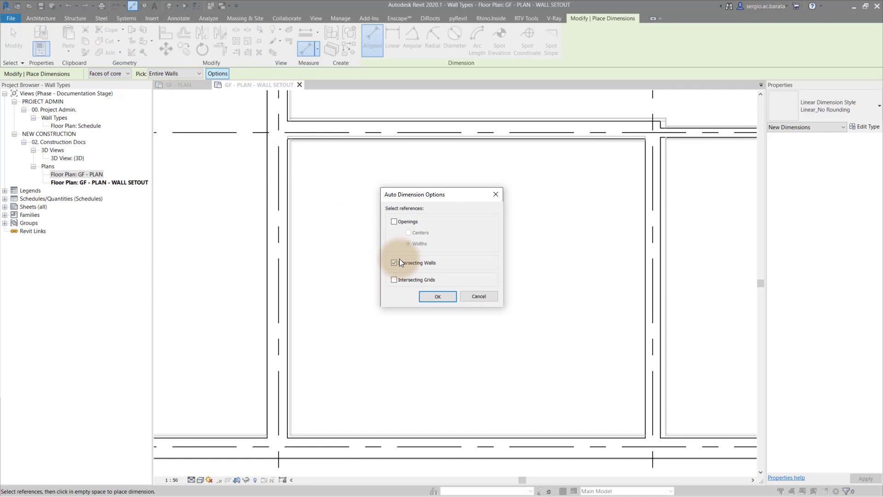
click(438, 296)
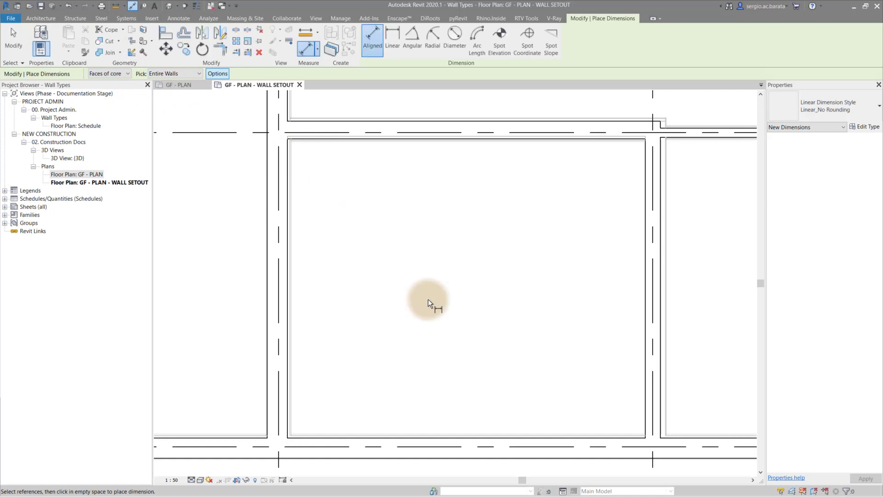
Place core-face dimension strings along the bottom and left walls (3539, 3176, 2983, 200)
click(452, 439)
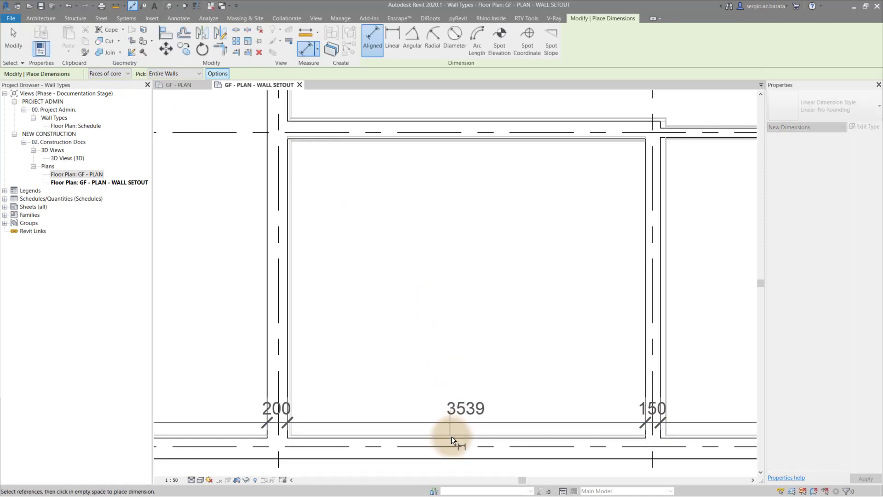
click(453, 436)
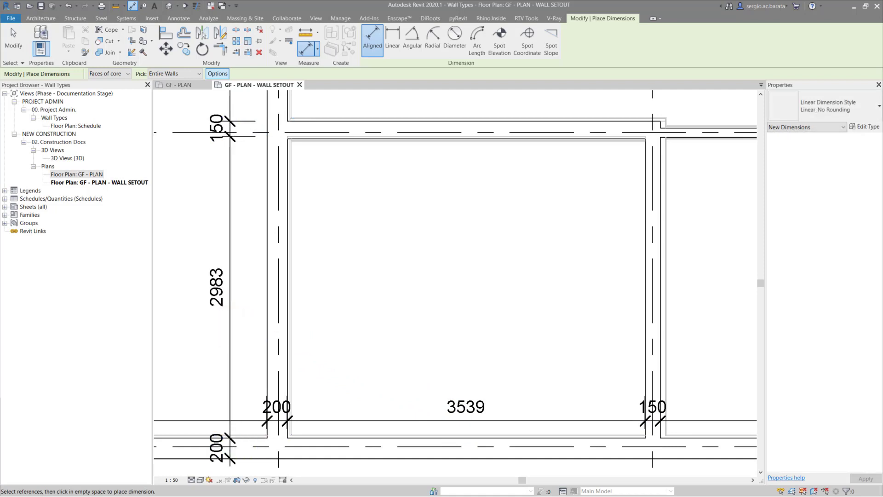
click(53, 17)
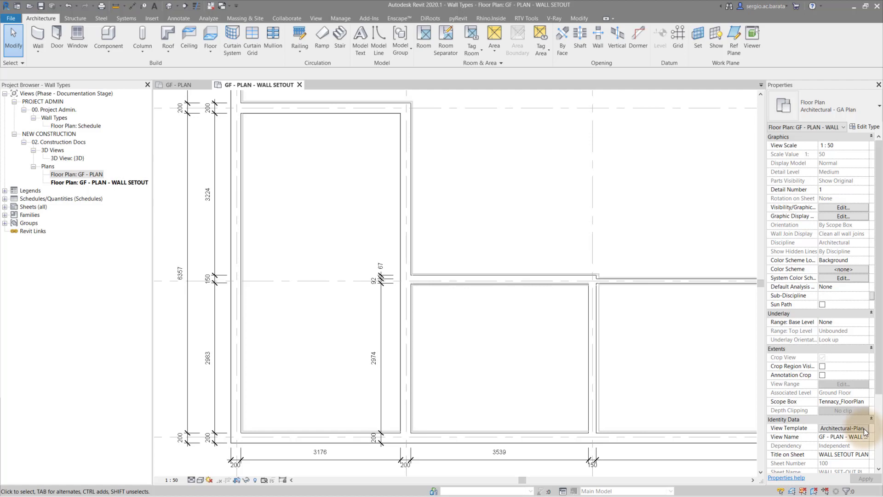
Review host-layer cut line styles in the view template's Visibility/Graphic Overrides
click(842, 208)
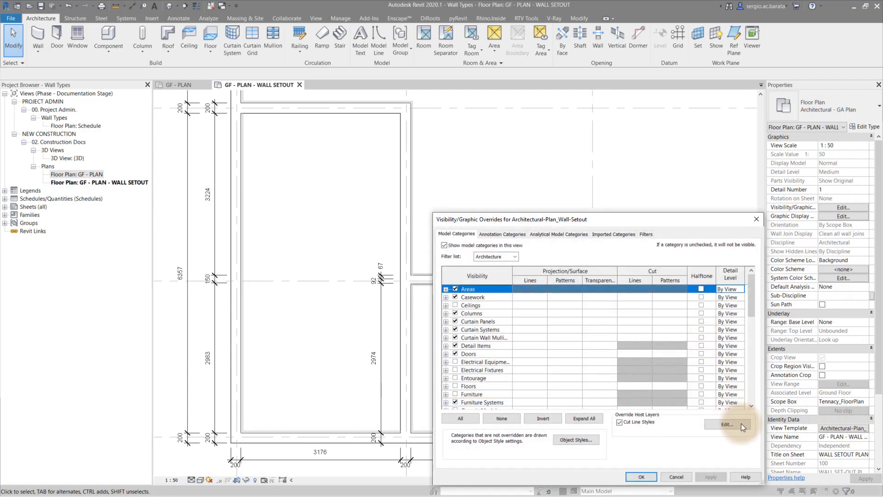
click(726, 424)
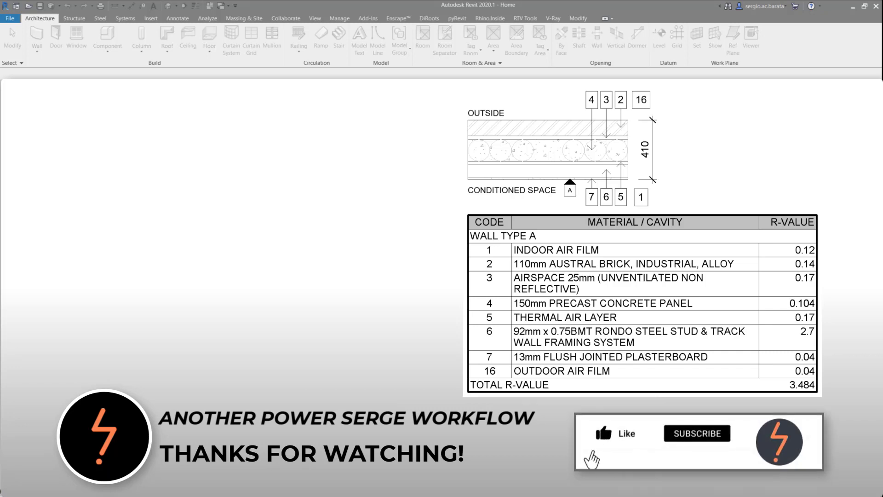
click(697, 432)
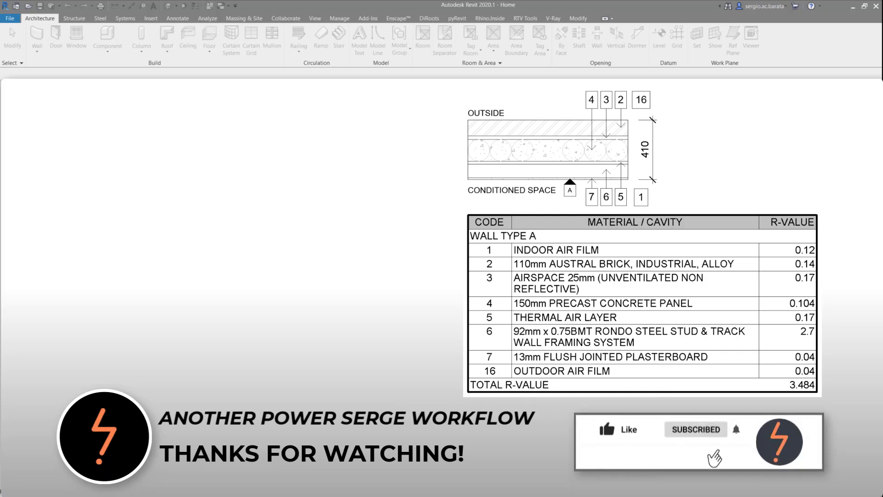